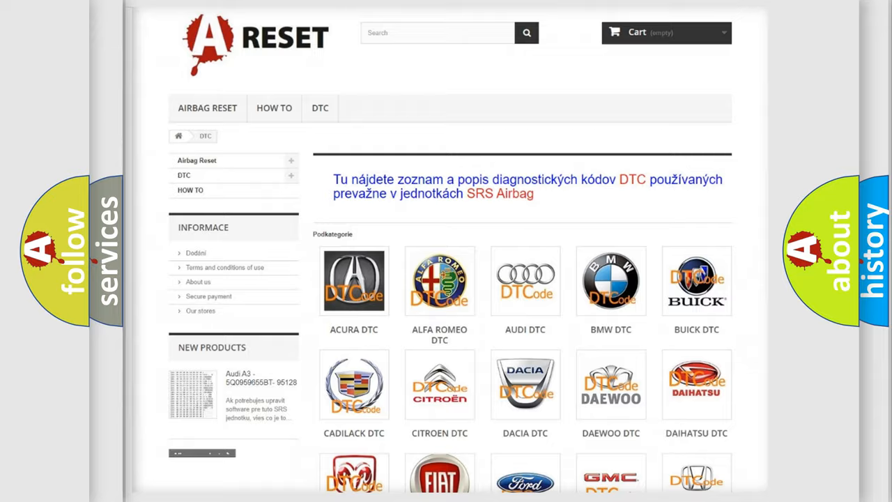
Choose SATURN DTC from the brand grid and browse its list of Saturn code links.
{"action": "scroll", "scroll_direction": "down", "scroll_amount": 3}
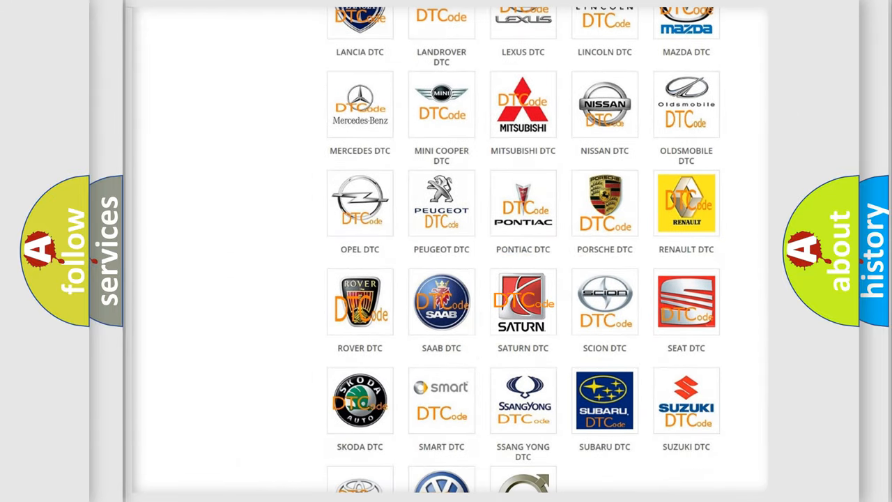
{"action": "left_click", "coordinate": [523, 302]}
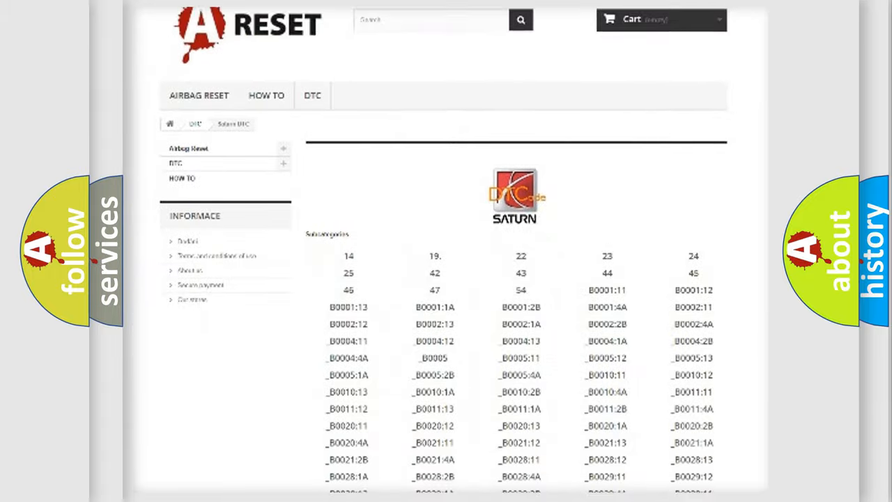
{"action": "scroll", "scroll_direction": "down", "scroll_amount": 3}
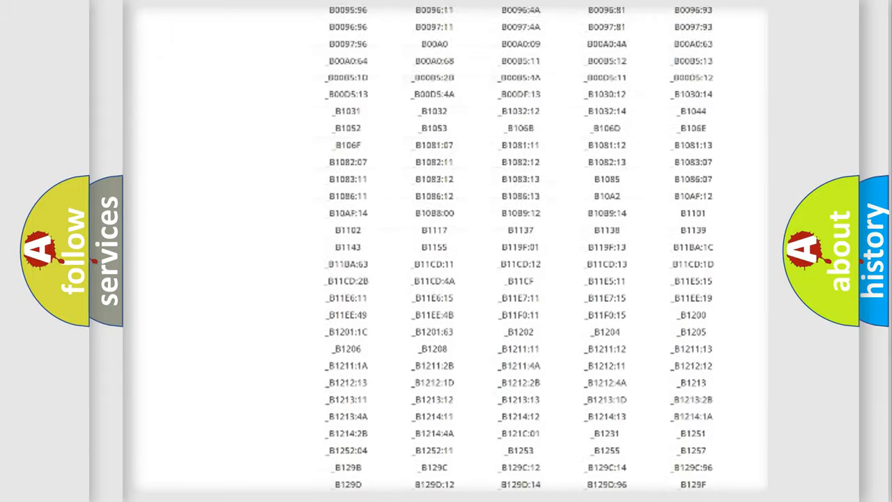
{"action": "scroll", "scroll_direction": "up", "scroll_amount": 3}
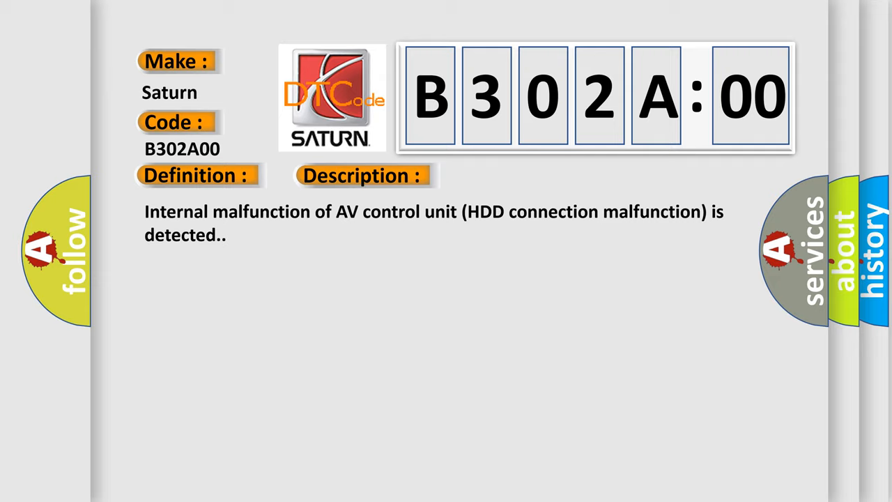
Reveal the Cause section: replace the AV control unit if the fault persists.
{"action": "left_click", "coordinate": [510, 176]}
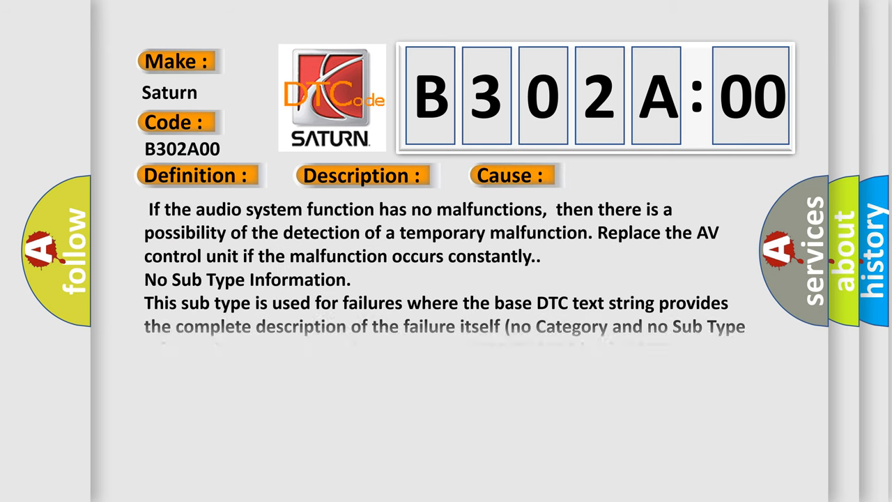